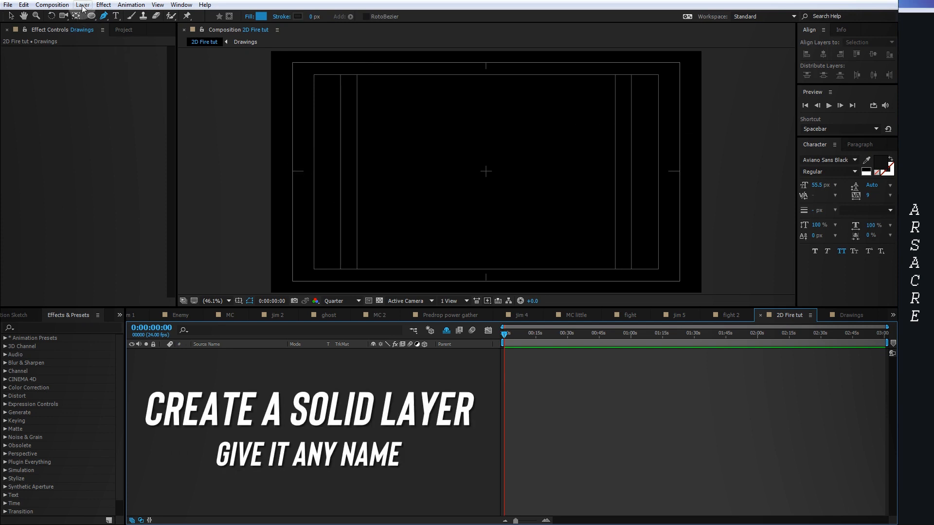
# Create a full-frame grey solid named 'Flame 1' in the 2D Fire tut composition
pyautogui.click(82, 4)
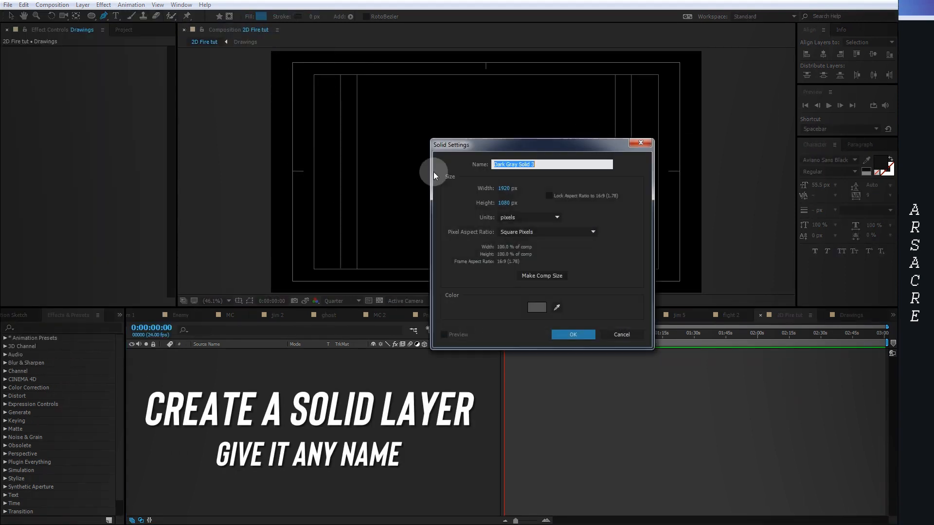
pyautogui.write('Flam')
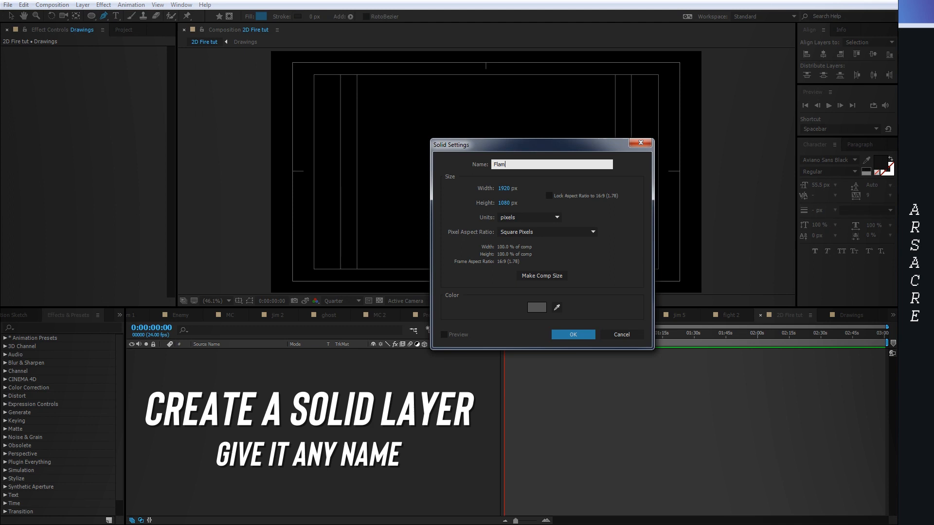
pyautogui.write('e 1')
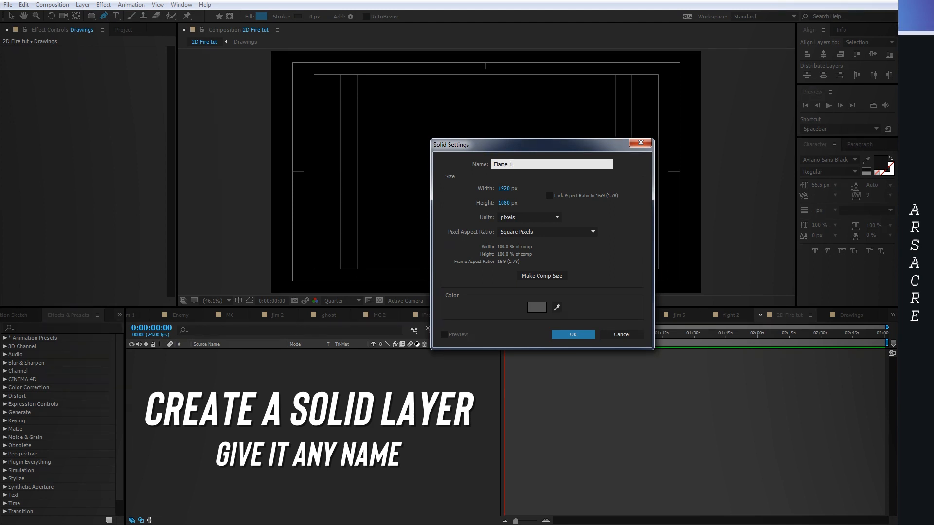
pyautogui.click(572, 334)
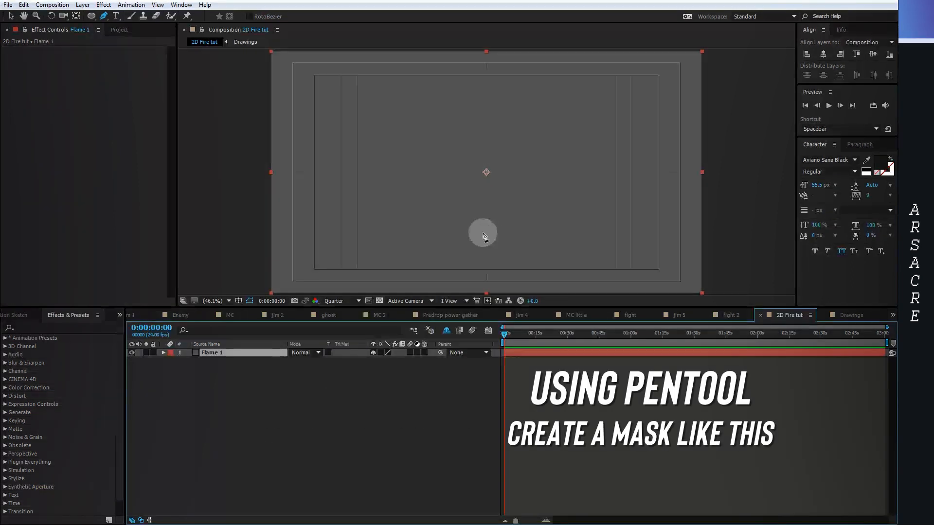
pyautogui.moveTo(492, 229)
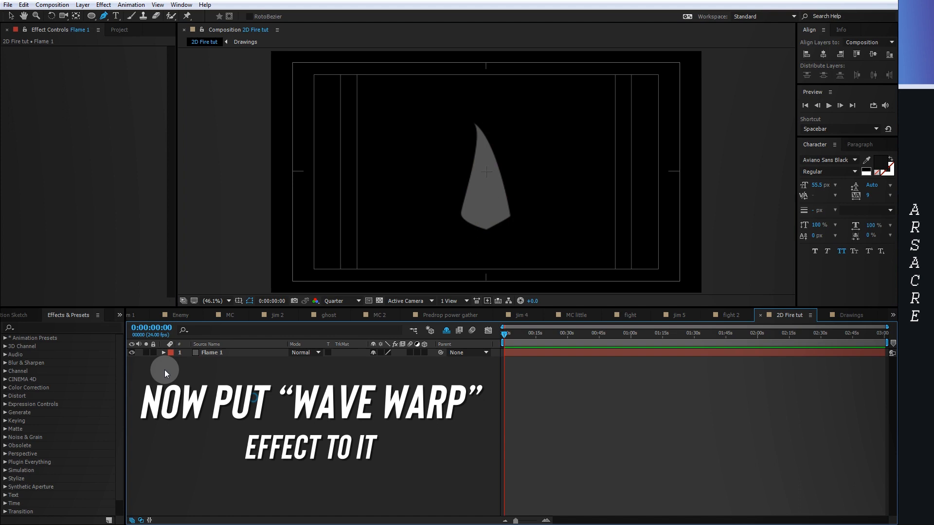
# Search 'wave' in Effects & Presets to find Wave Warp for the Flame 1 layer
pyautogui.write('wave wa')
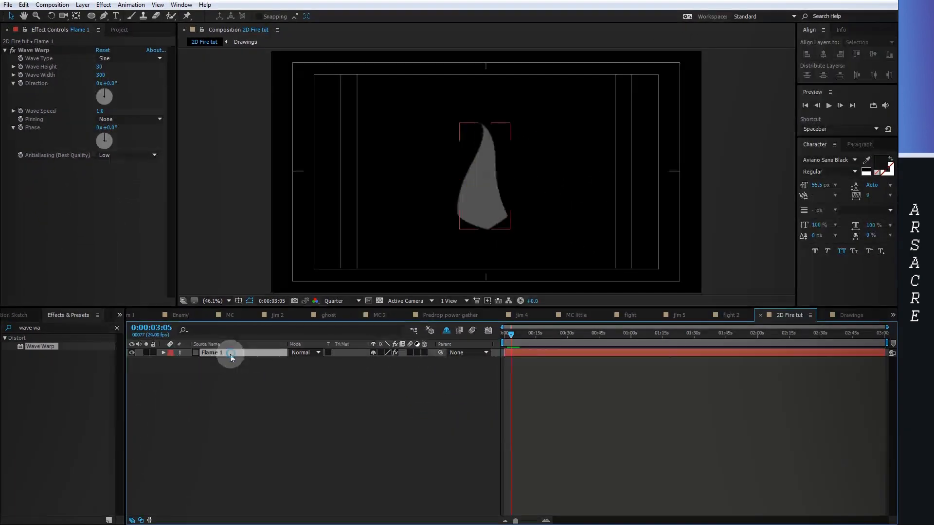
# Duplicate the Flame 1 layer and show the Switches/Modes columns for track matte settings
pyautogui.click(24, 5)
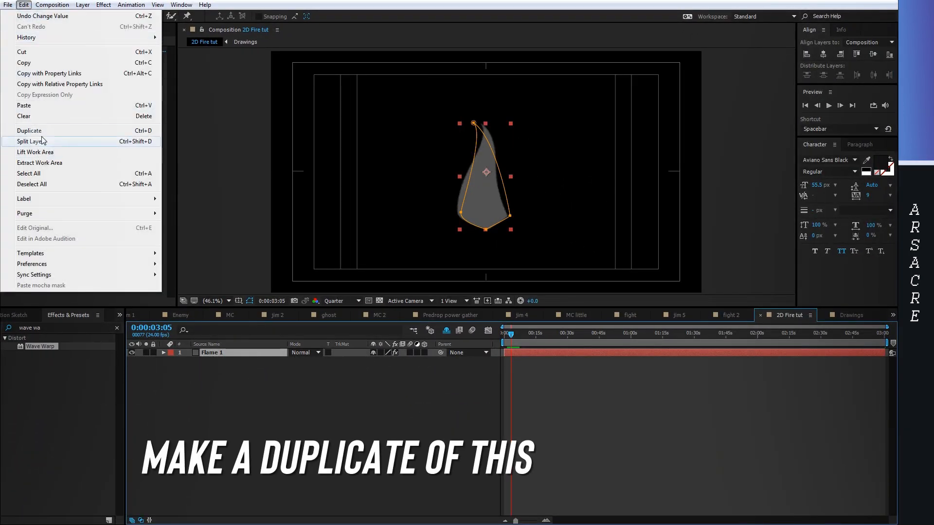
pyautogui.click(29, 130)
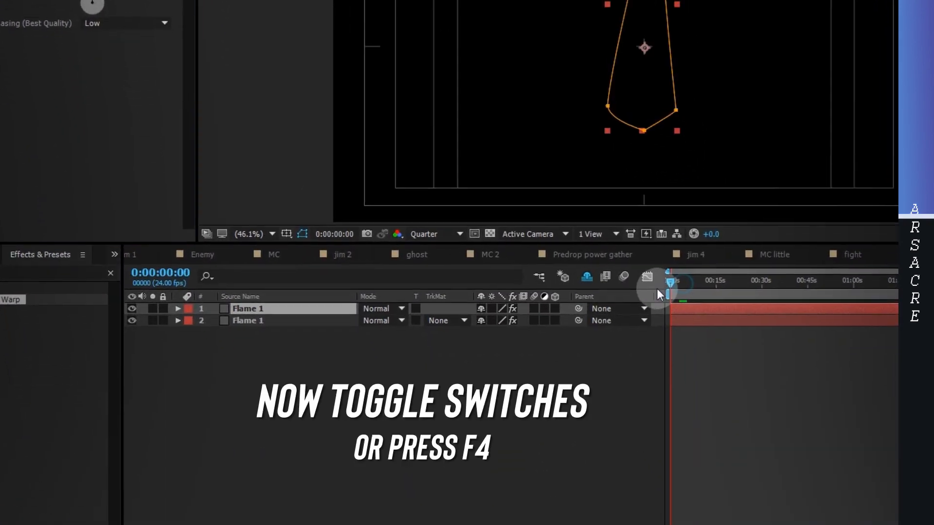
pyautogui.click(125, 519)
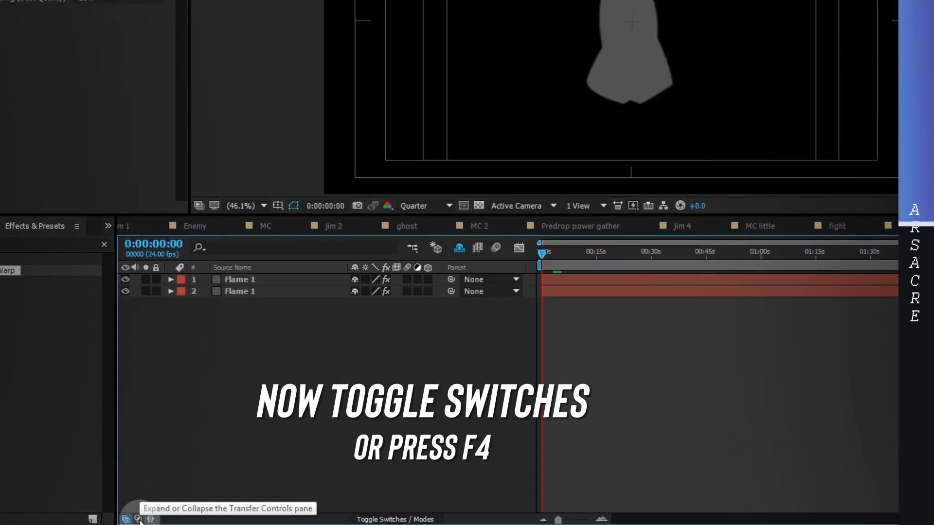
pyautogui.click(126, 519)
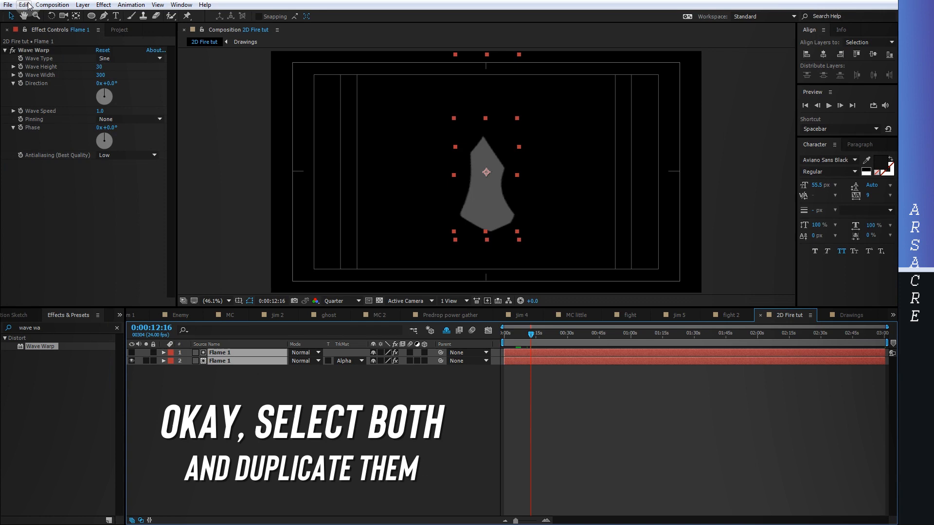
# Duplicate both flame layers with Ctrl+D and reshape the copy's mask into a taller point
pyautogui.press('ctrl+d')
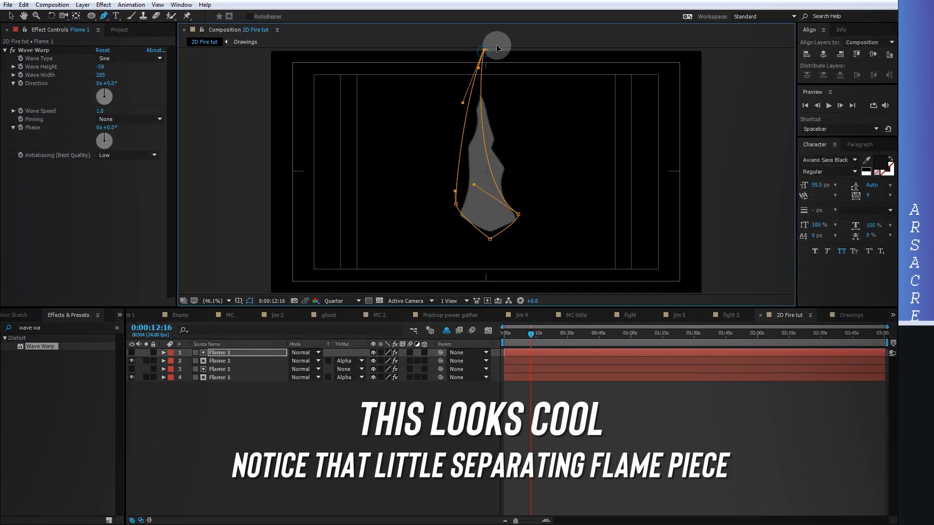
pyautogui.click(514, 332)
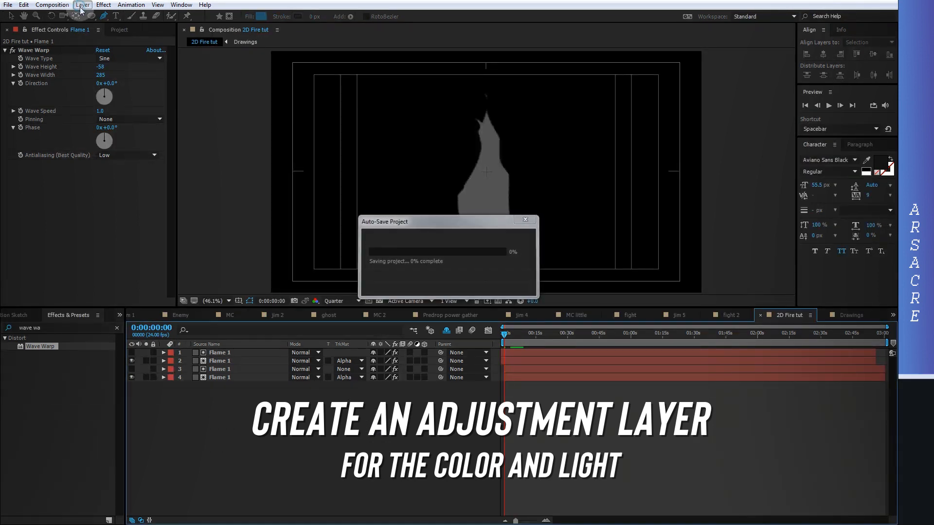
# Add a new adjustment layer above the flames and rename it 'Glow'
pyautogui.click(83, 5)
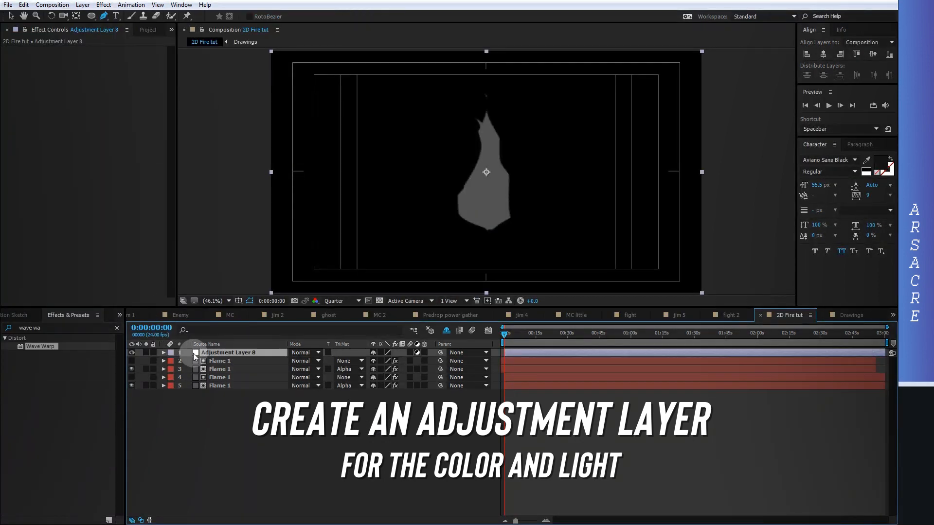
pyautogui.write('Glow')
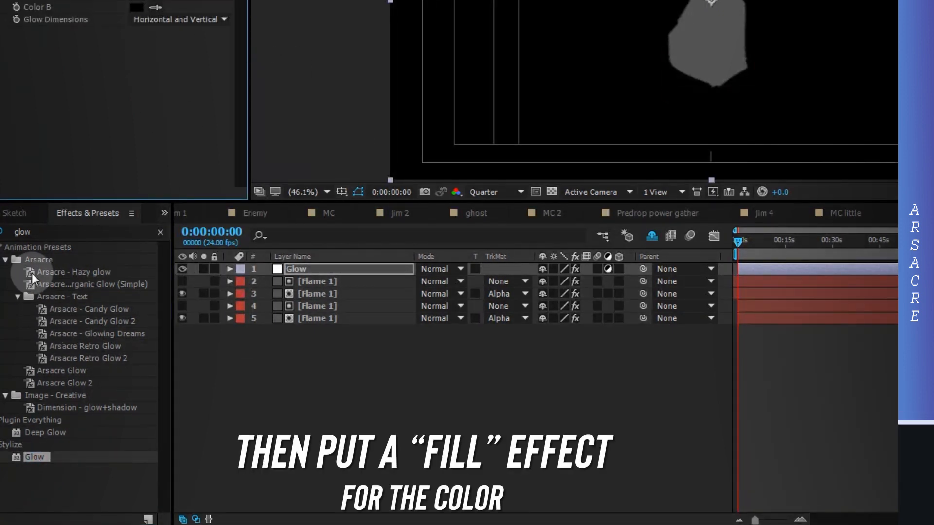
# Apply Fill to the Glow layer and set its colour to orange (FF8B3E)
pyautogui.write('fill')
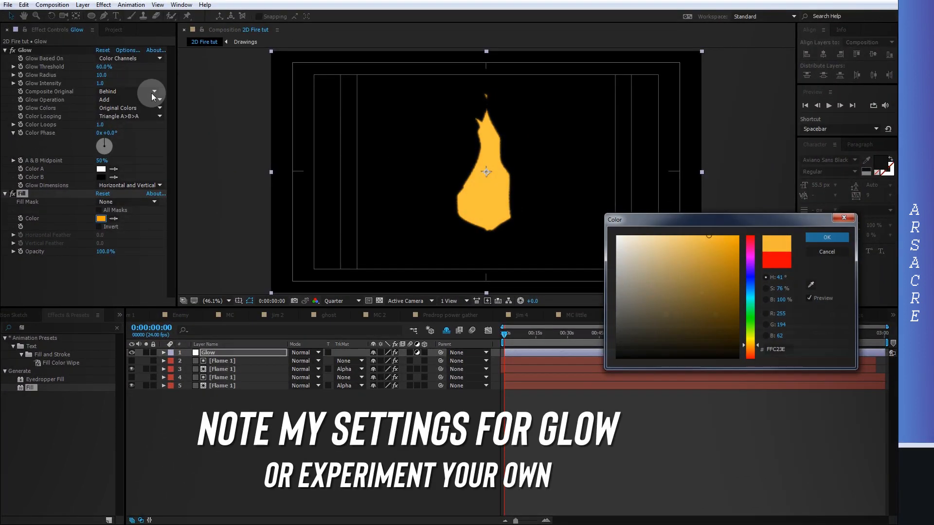
pyautogui.click(826, 237)
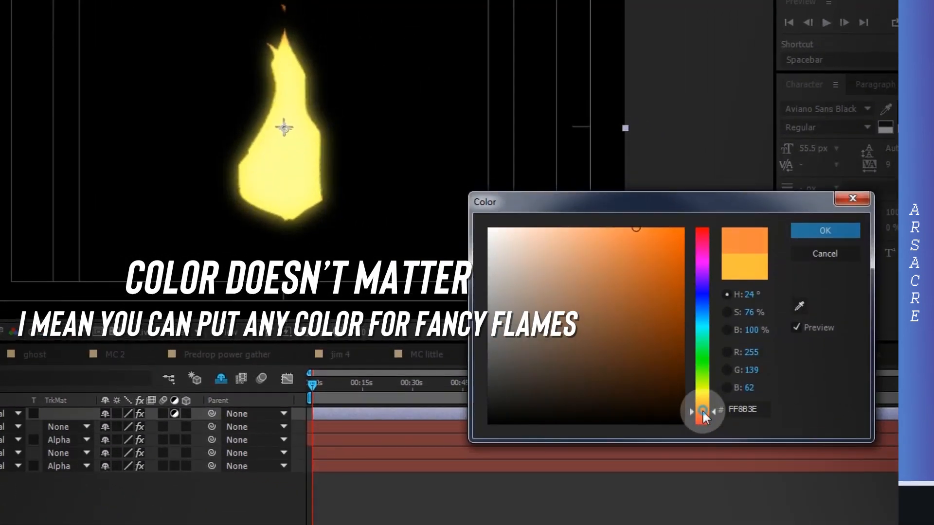
pyautogui.click(825, 230)
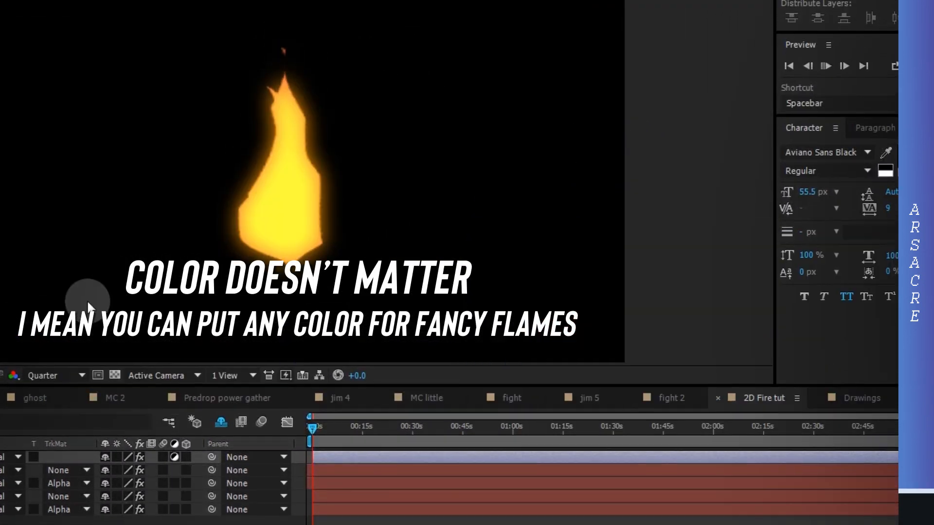